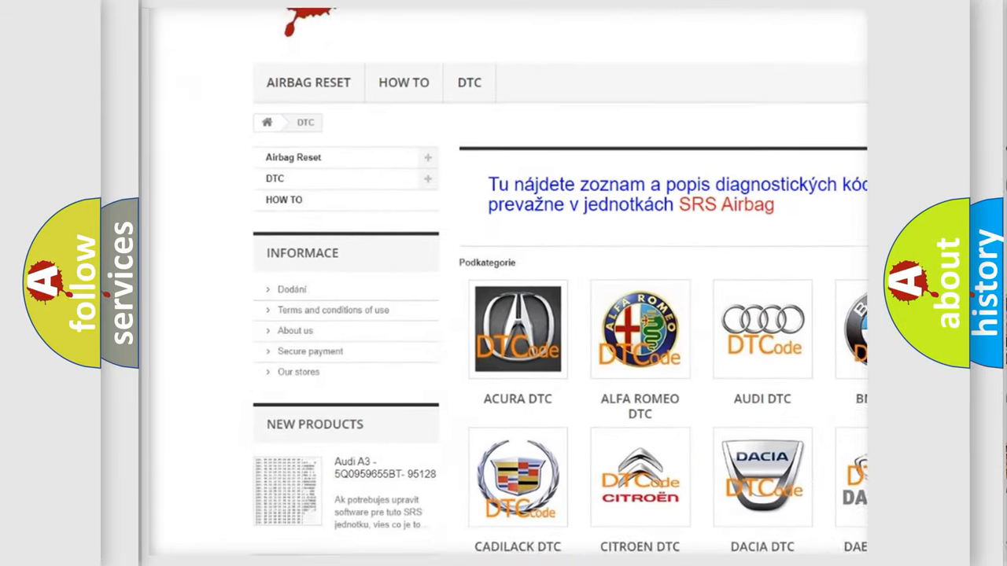
pyautogui.scroll(-3)
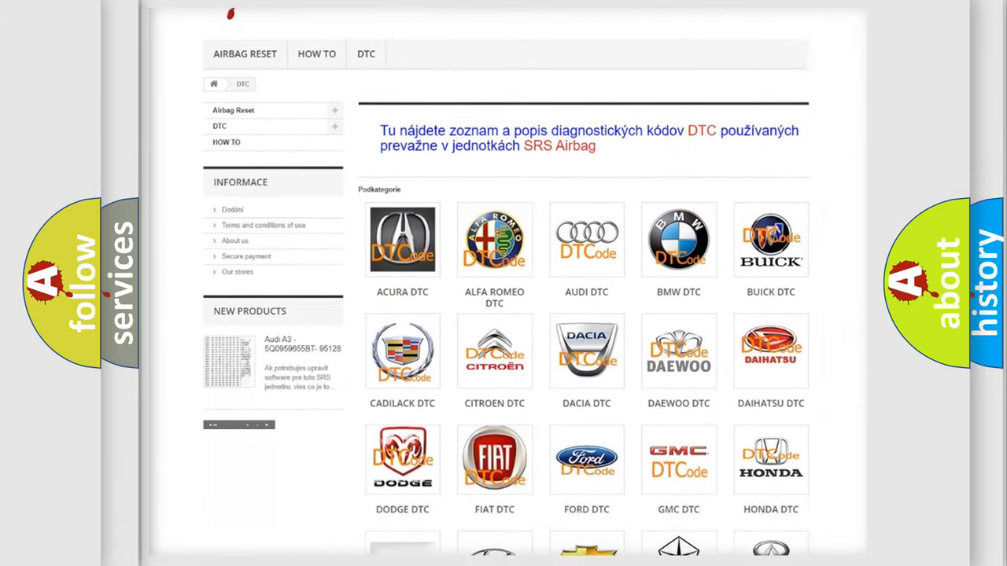
pyautogui.scroll(-3)
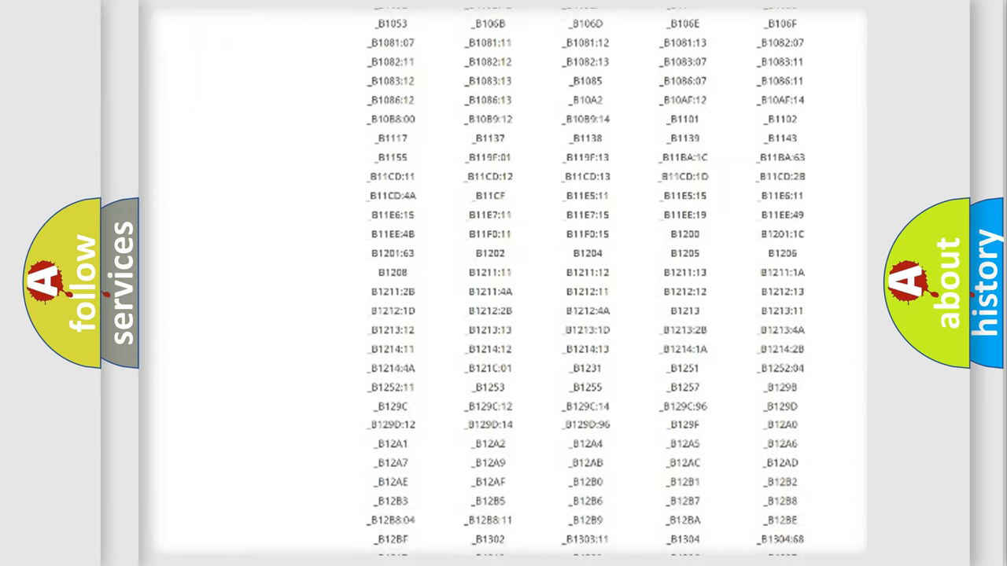
pyautogui.scroll(-3)
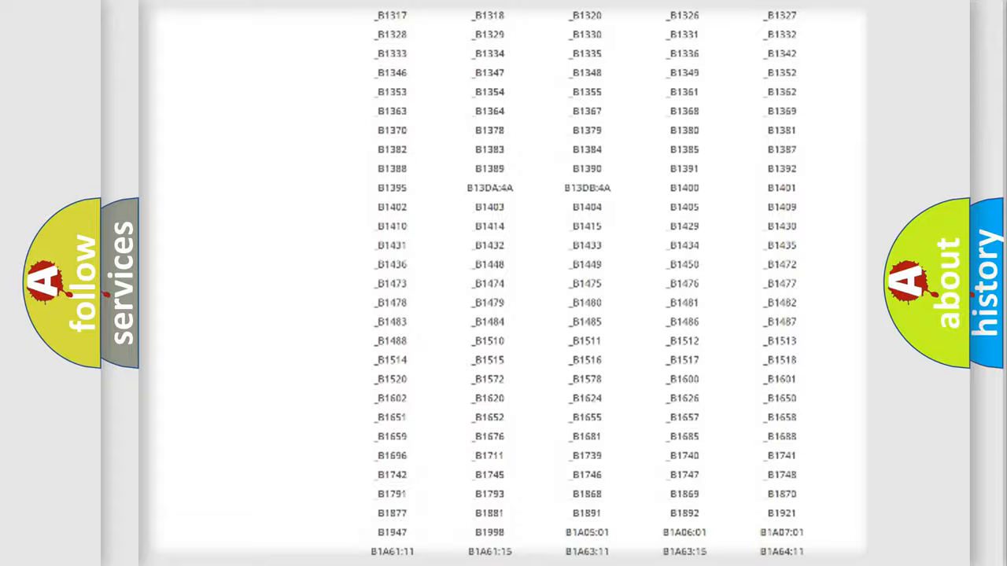
pyautogui.scroll(3)
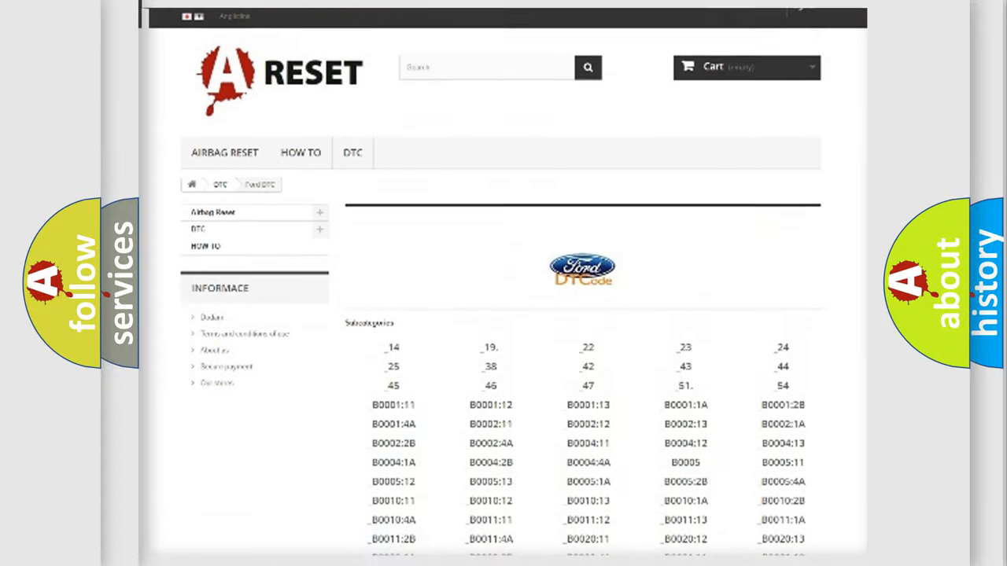